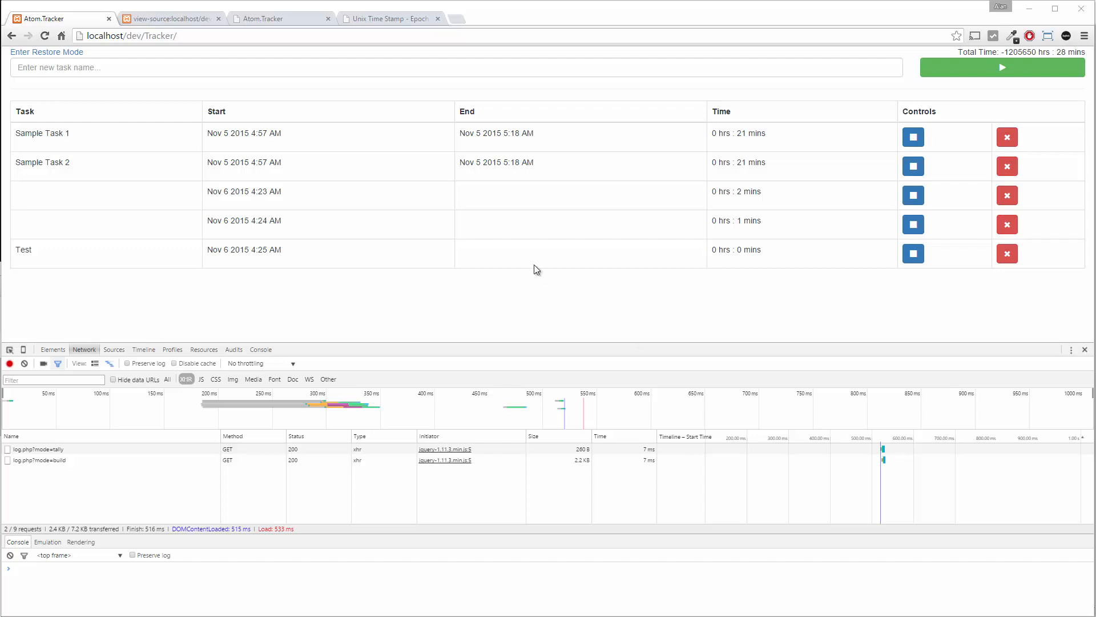
mouse_move(523, 168)
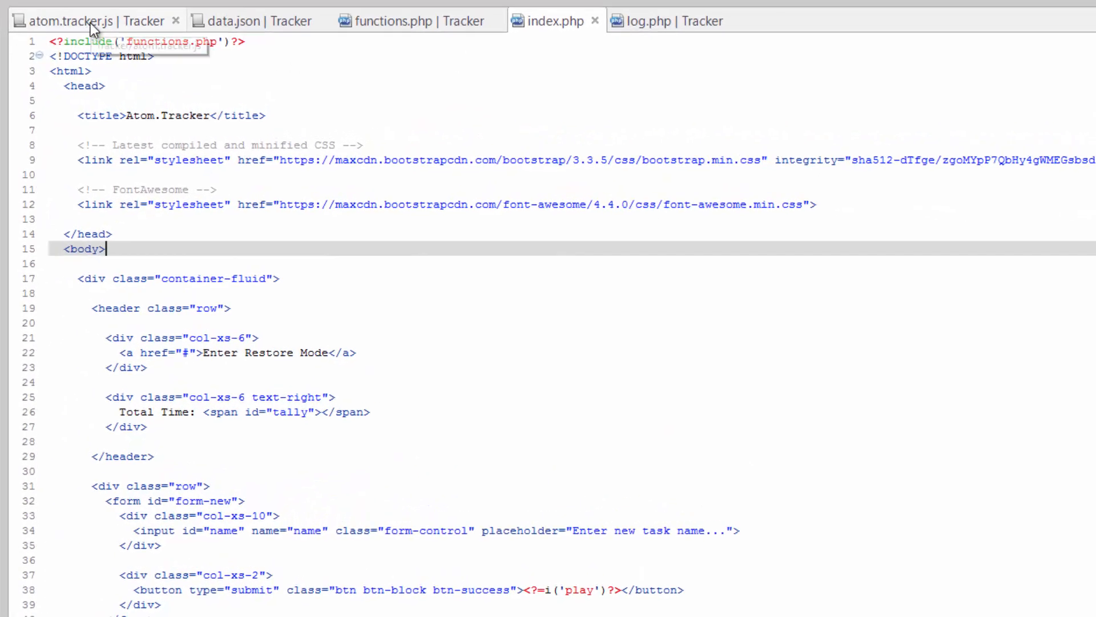
Step: Declare function build() at the top of atom.tracker.js to wrap the #log load call
click(92, 21)
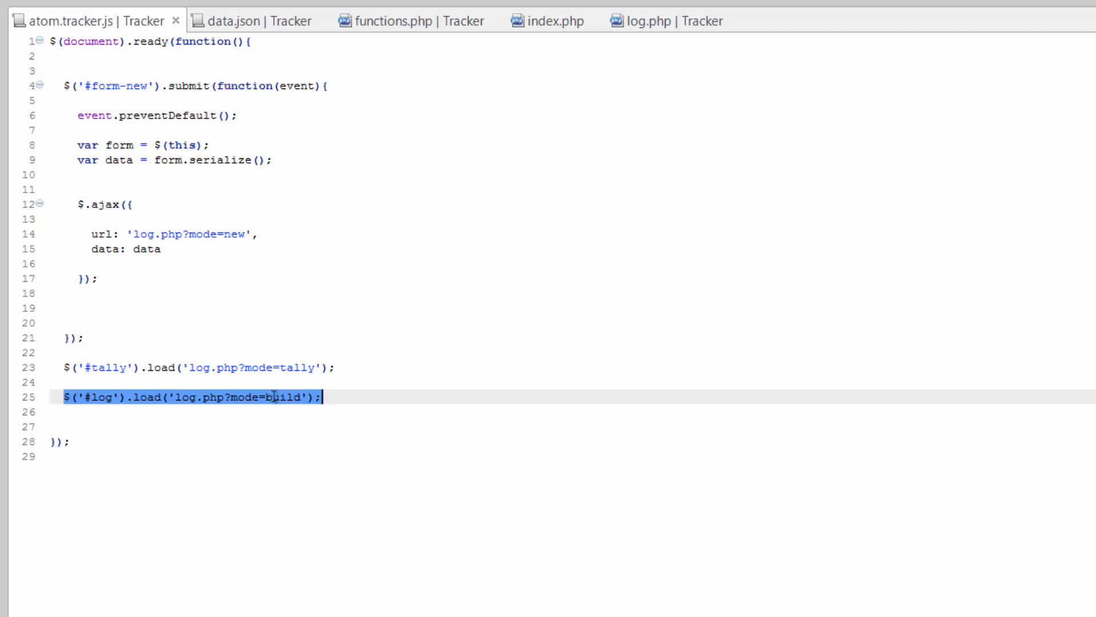
click(372, 406)
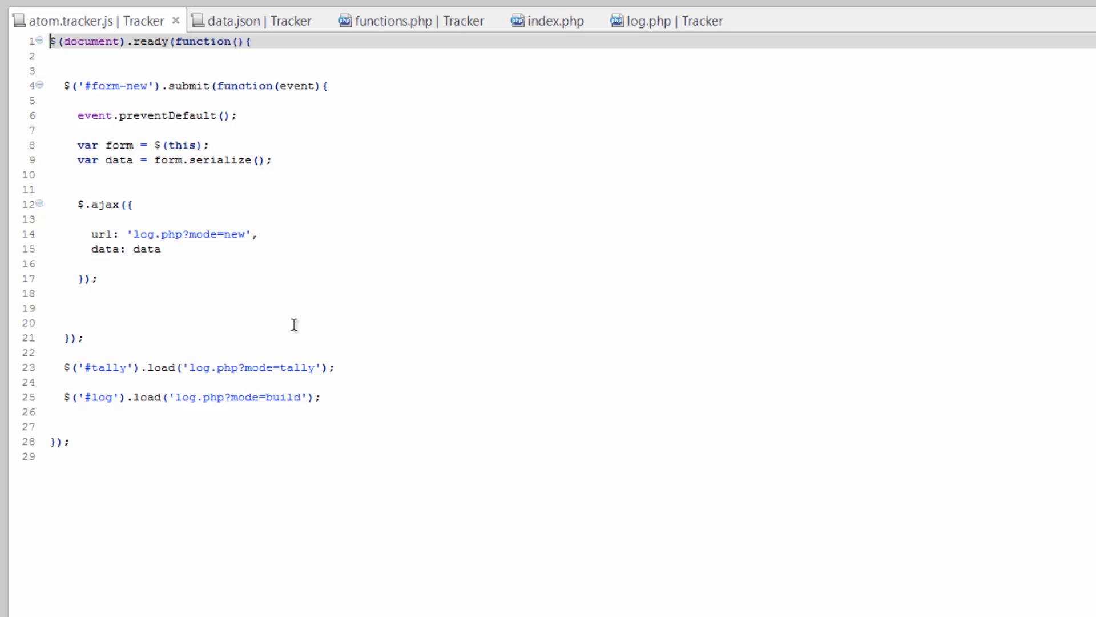
key(Enter)
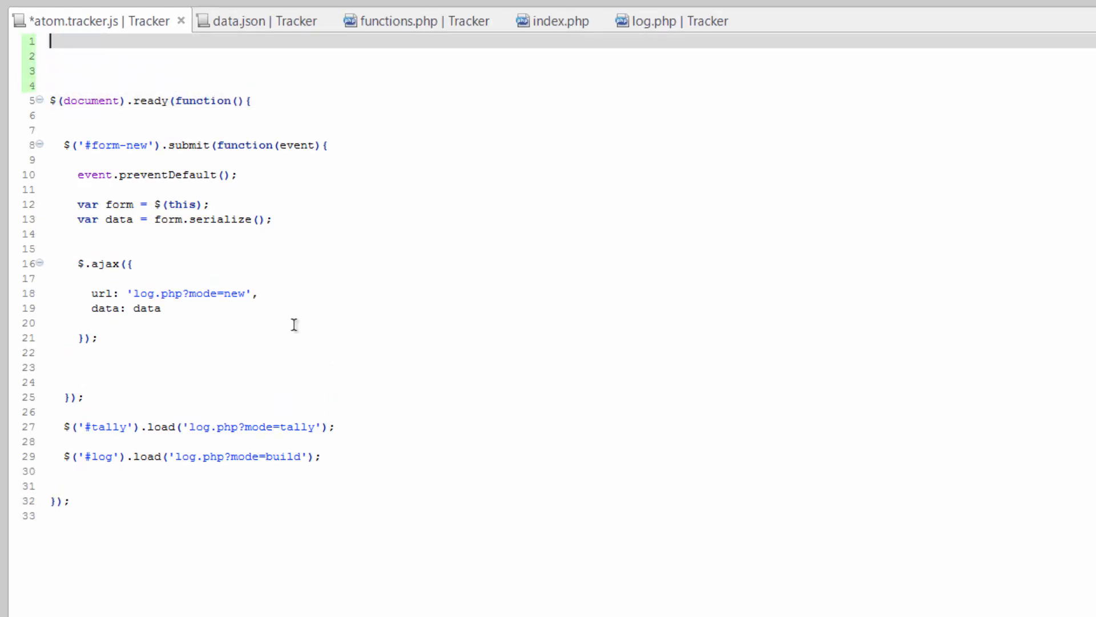
text(functi)
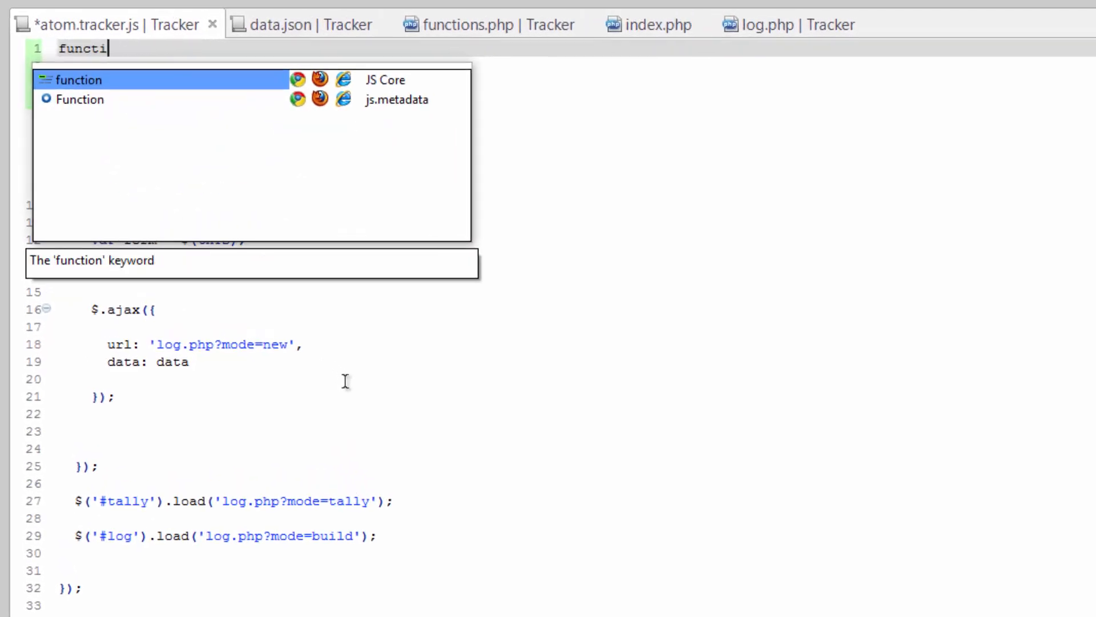
text(on buil)
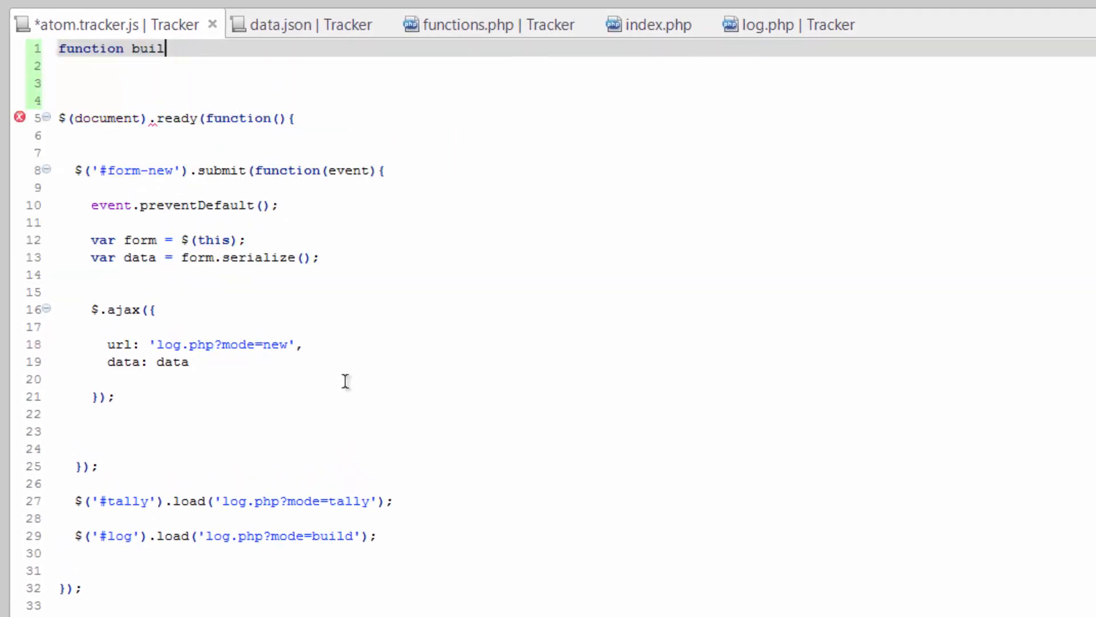
text(d)
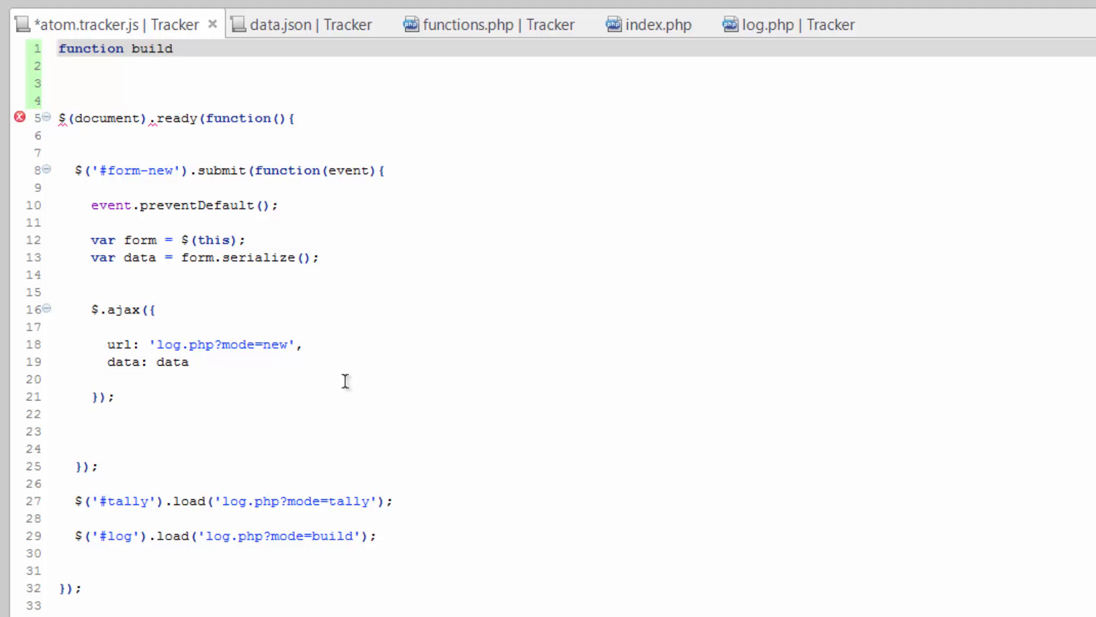
text((){)
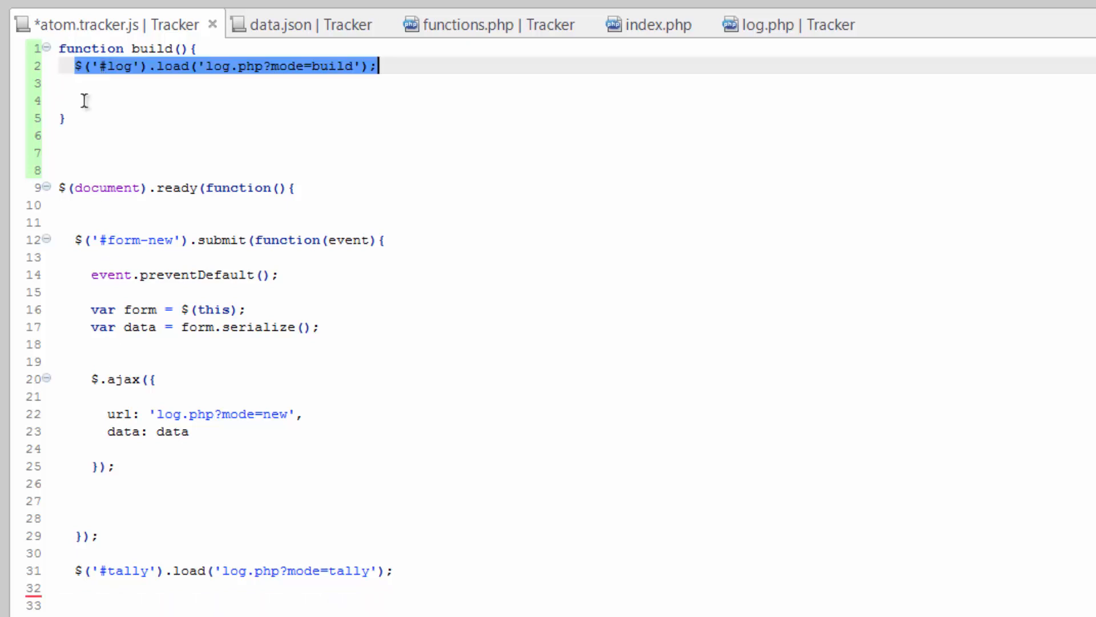
Step: Trim build() to its load line and add a build(); call in the document-ready handler
click(84, 104)
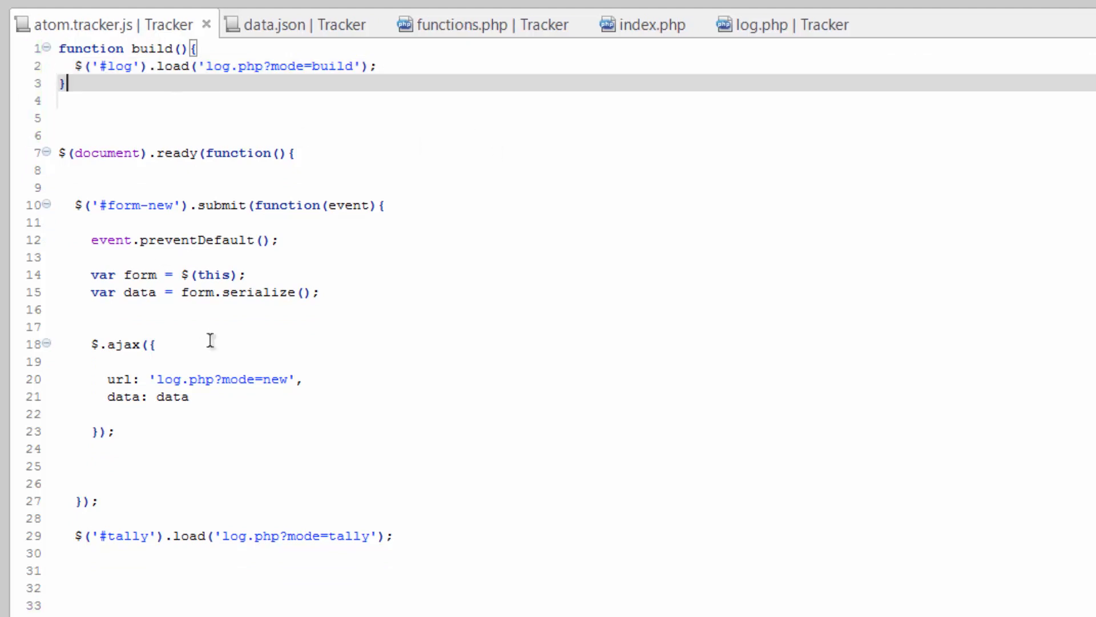
click(80, 518)
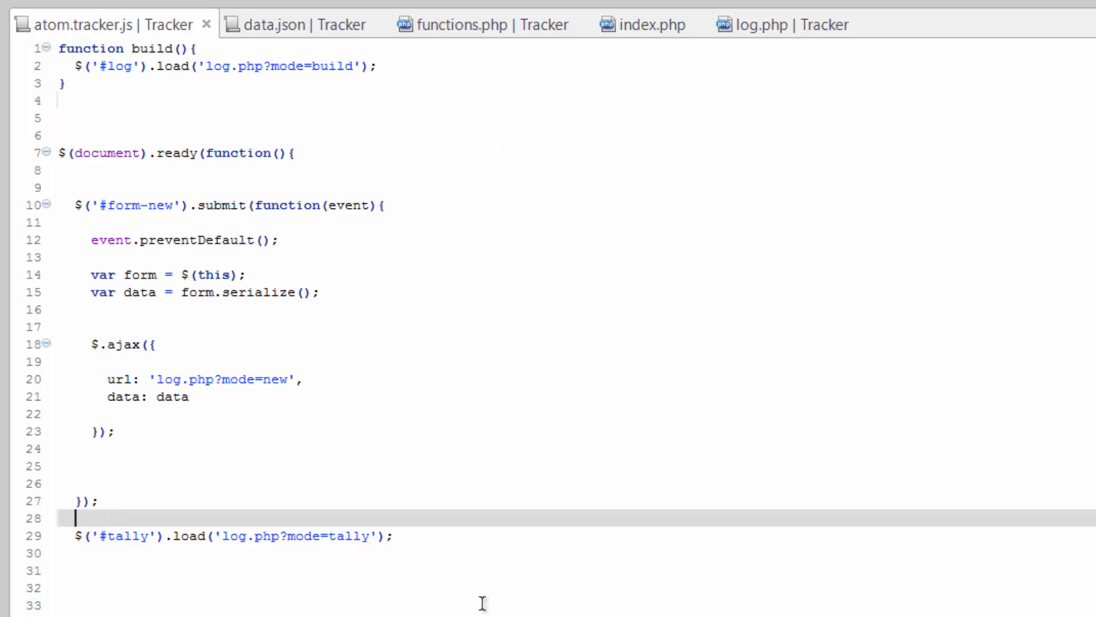
key(enter)
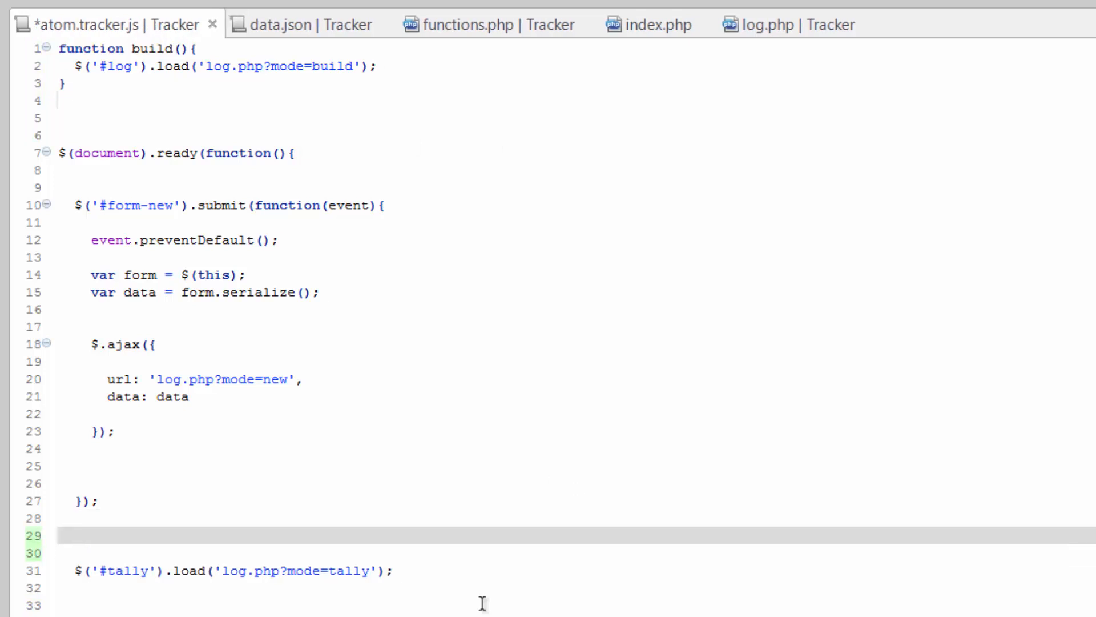
text(buil)
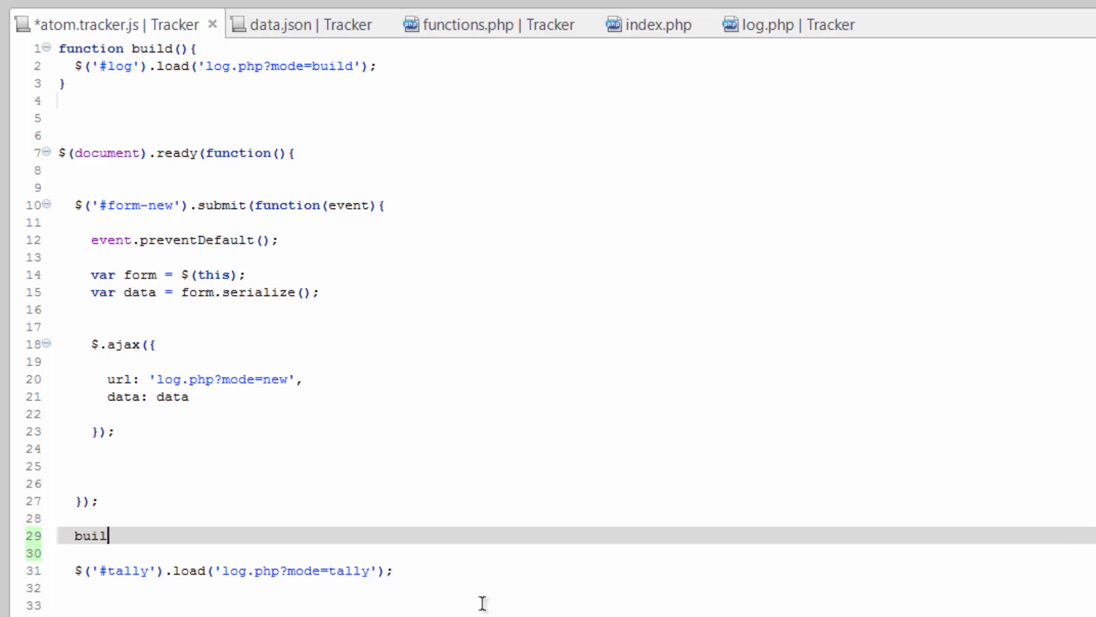
text(d())
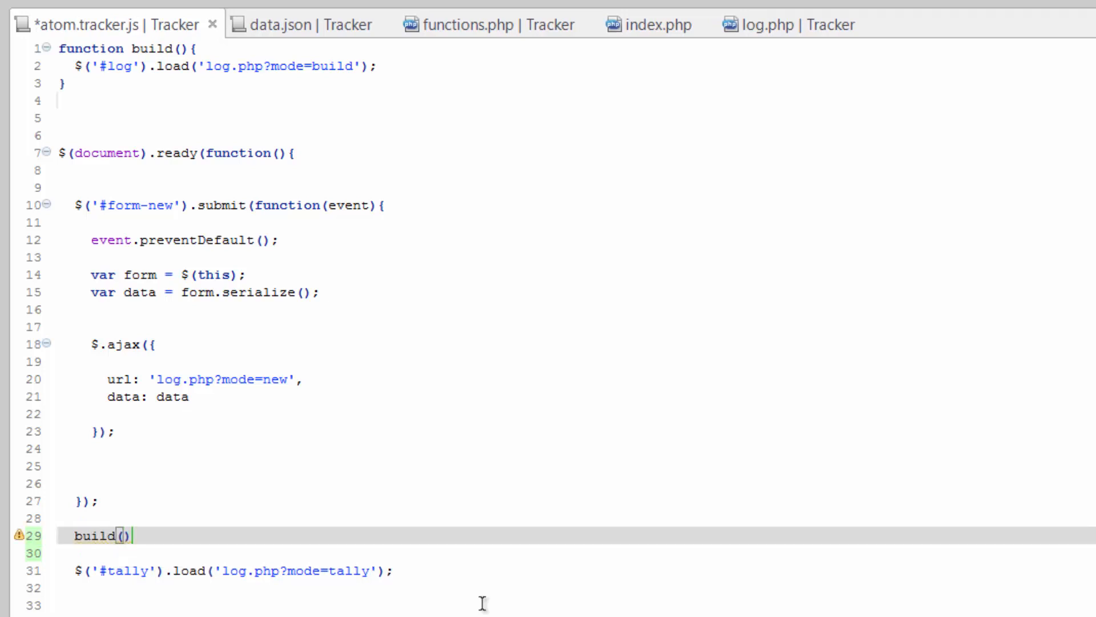
text(;)
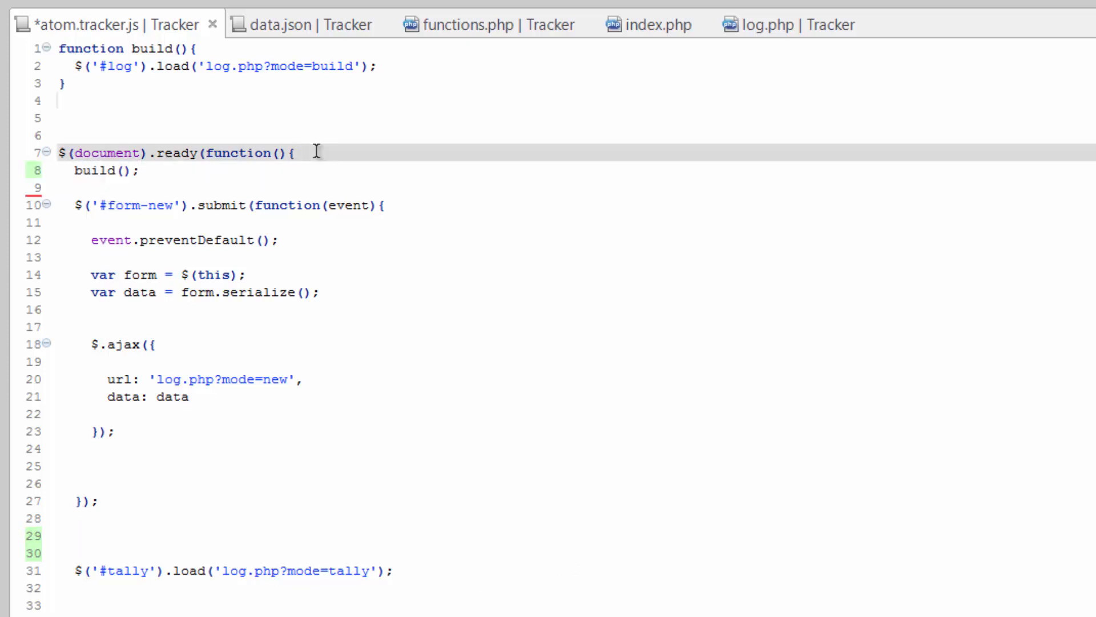
key(enter)
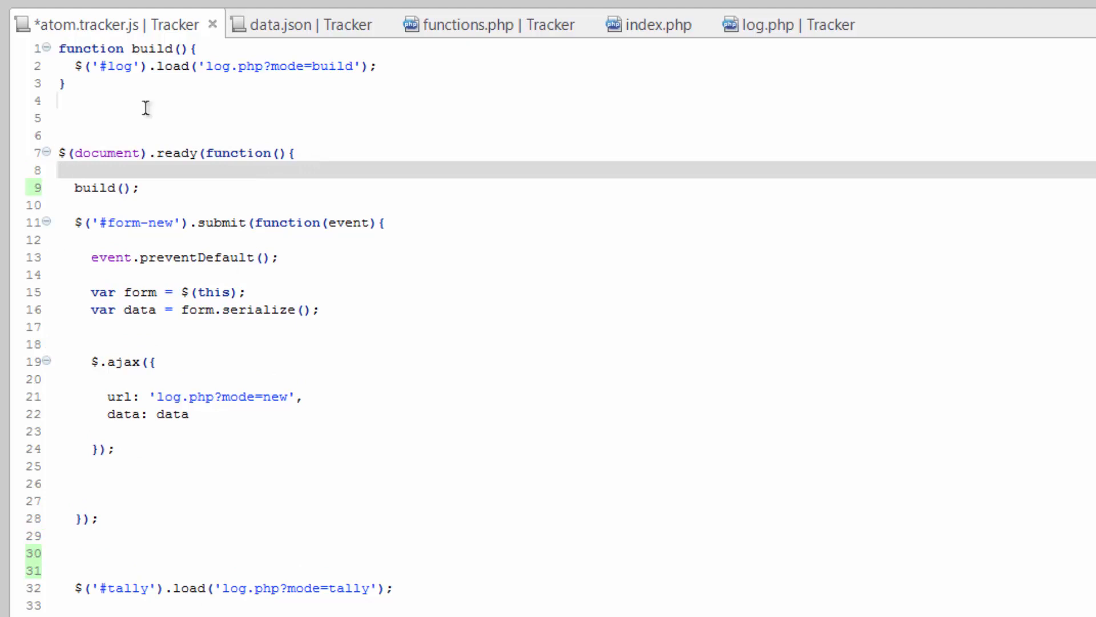
mouse_move(105, 434)
text(su)
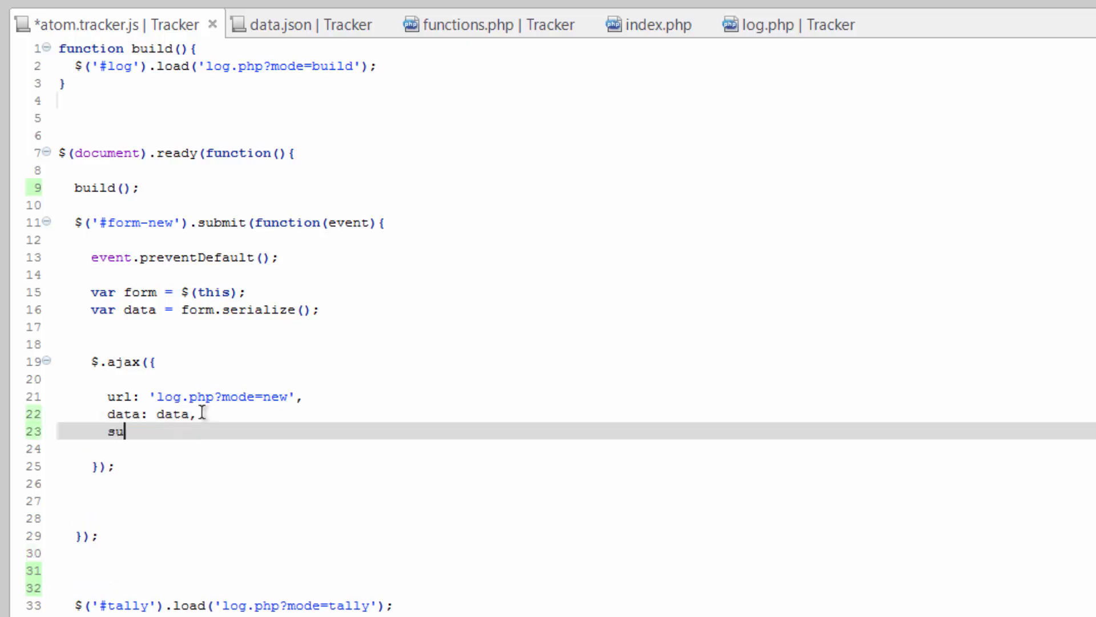
Step: Add success: function(){ build(); } to the $.ajax options after data: data
text(ccess:)
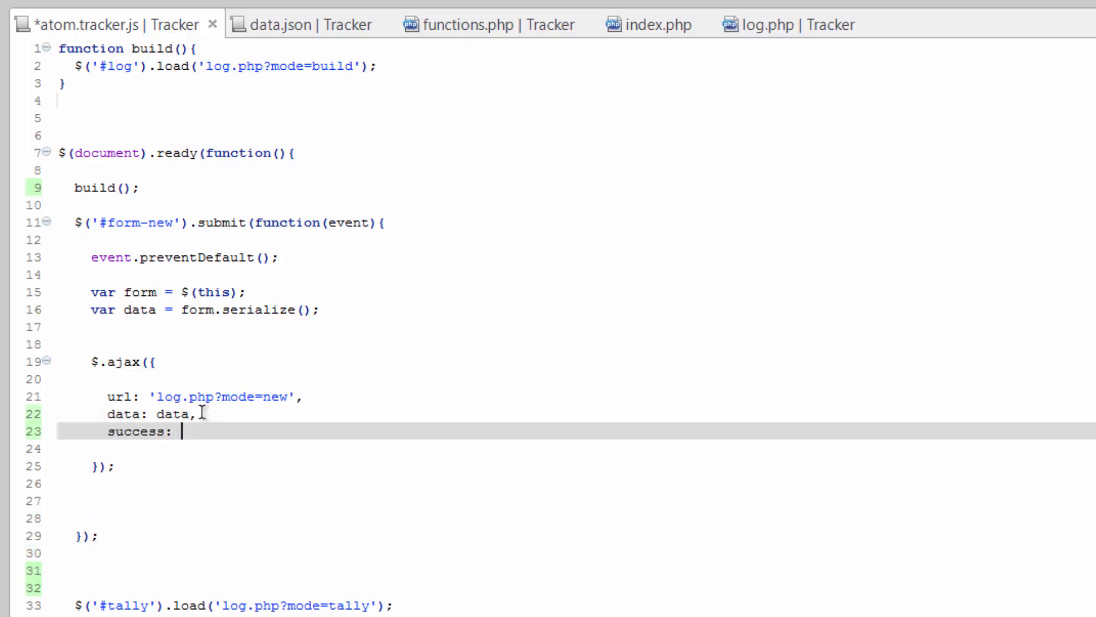
text(function)
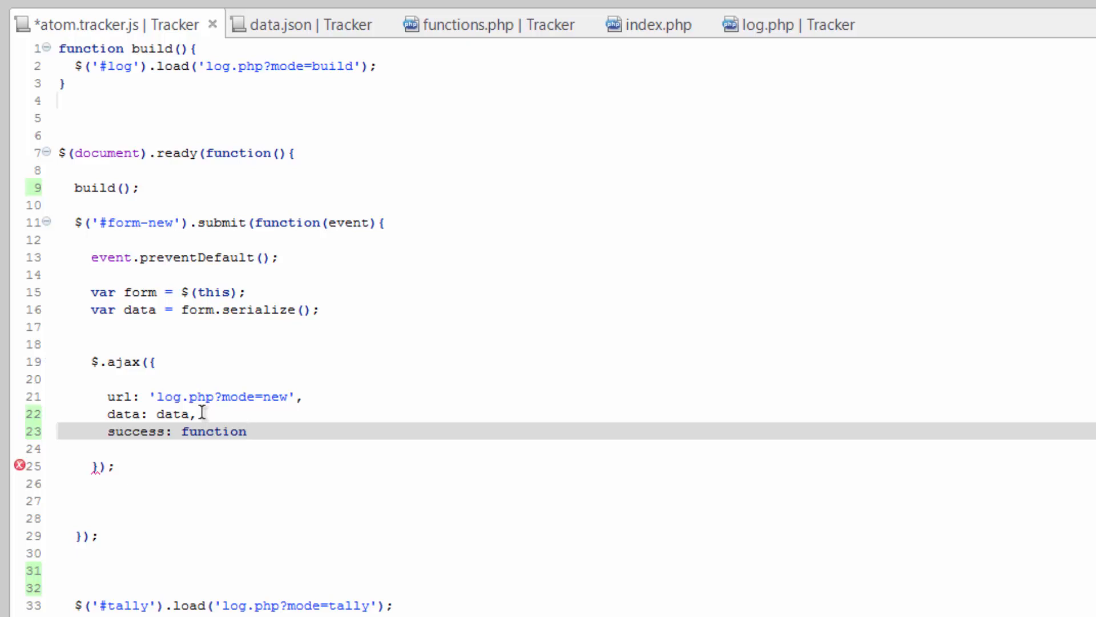
text((){)
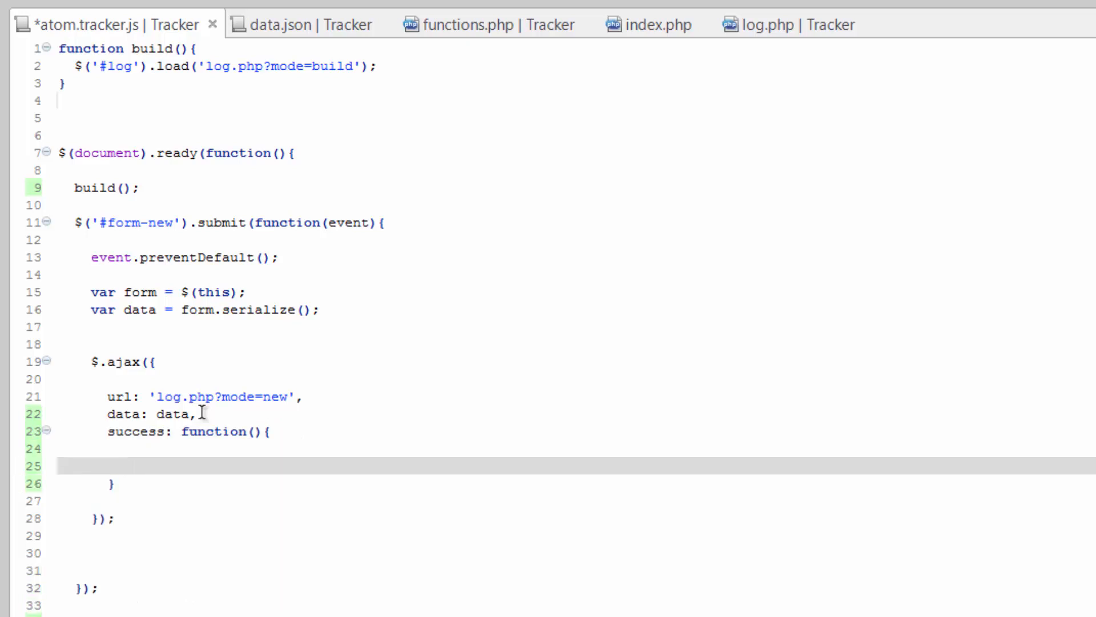
click(123, 466)
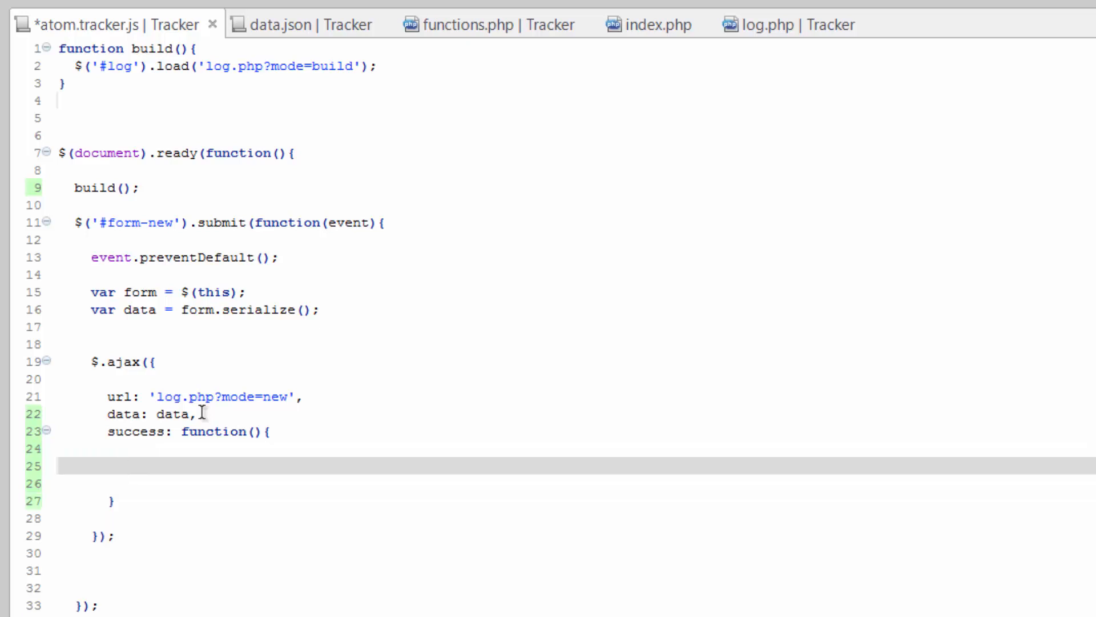
text(build)
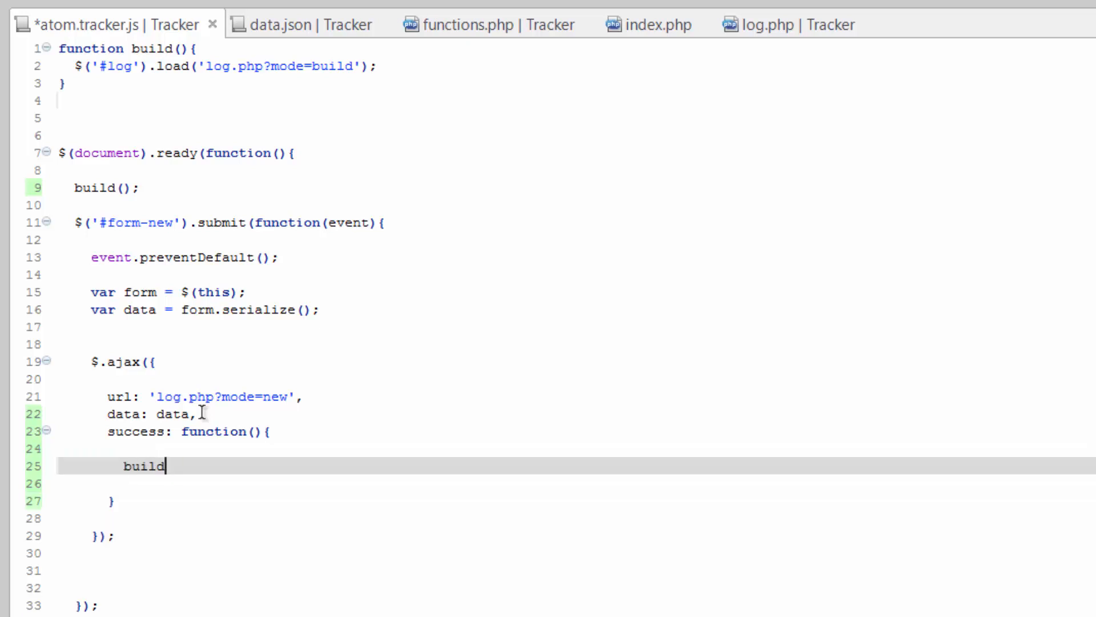
text(();)
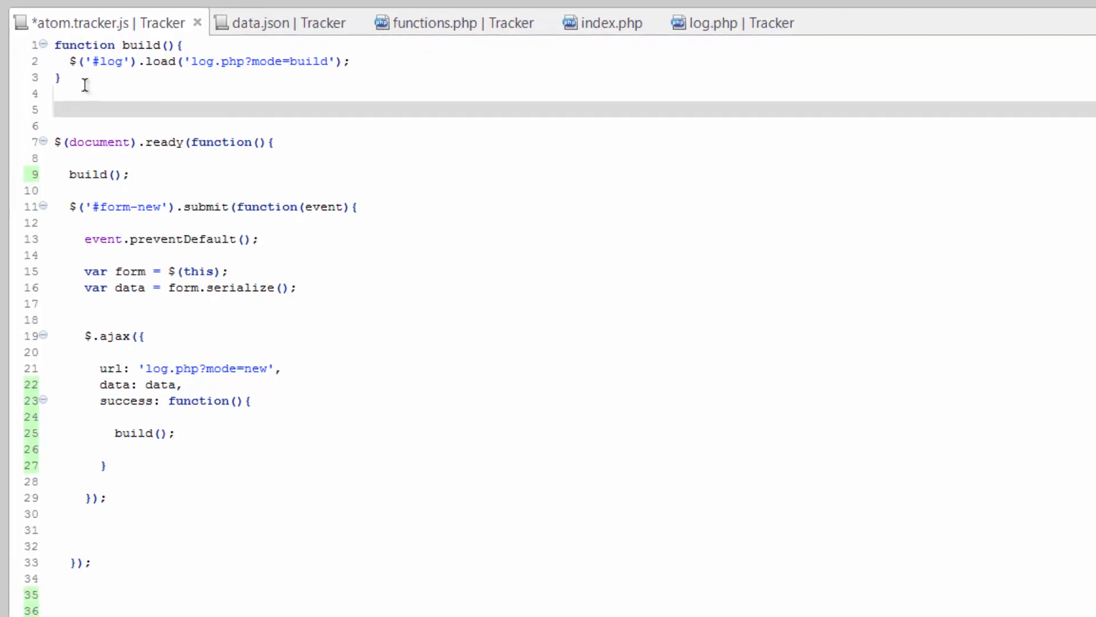
Step: Define function tally(){ } loading log.php?mode=tally into #tally
text(function)
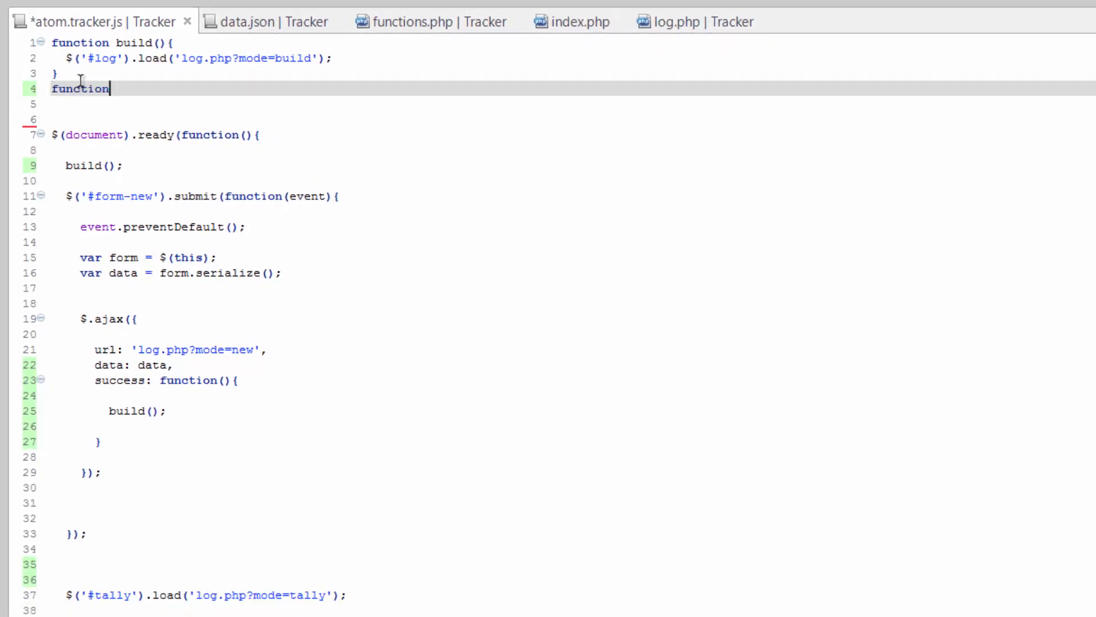
text(tally())
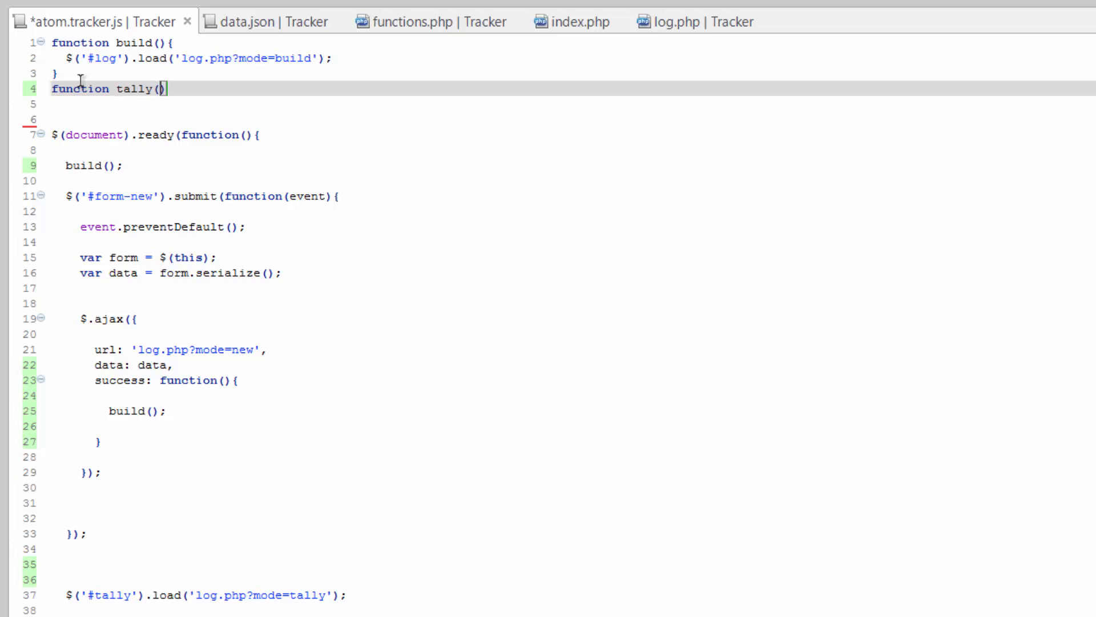
text({)
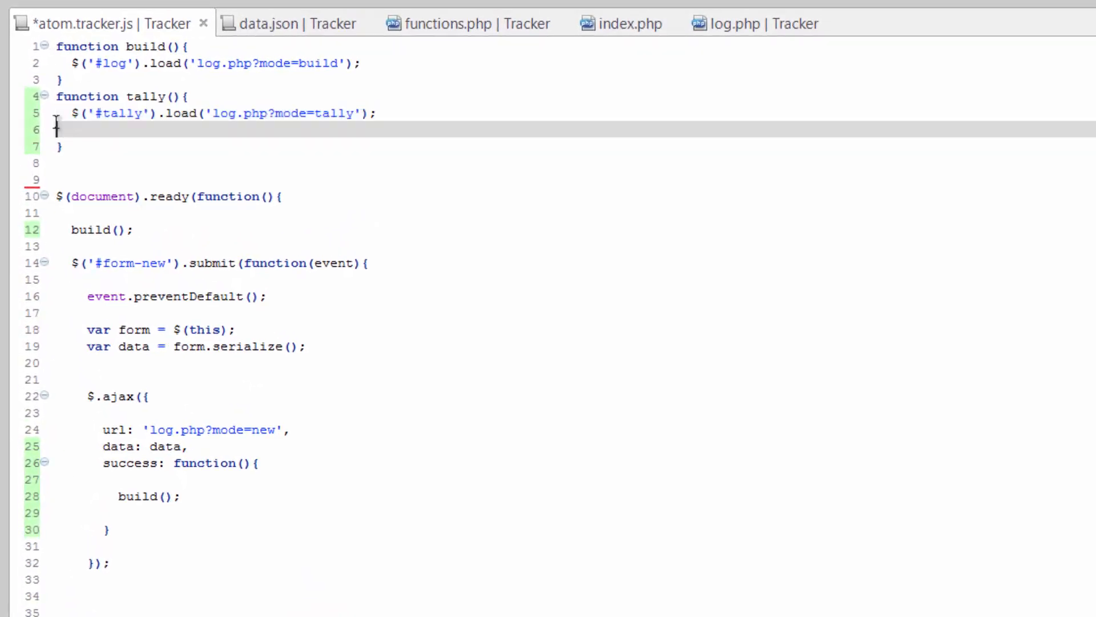
key(Backspace)
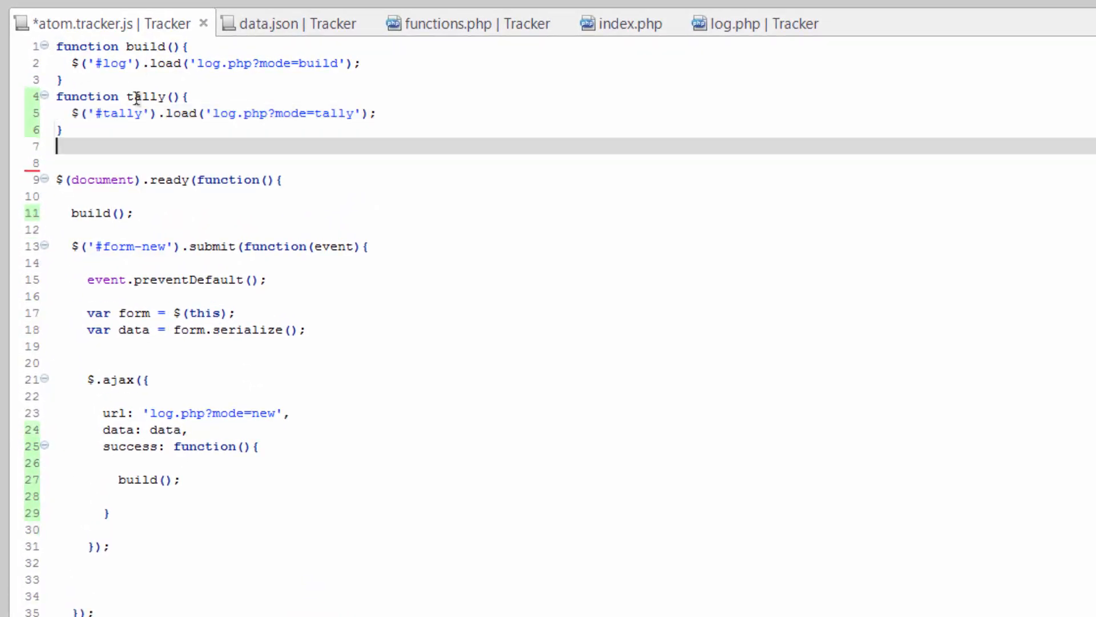
mouse_move(195, 478)
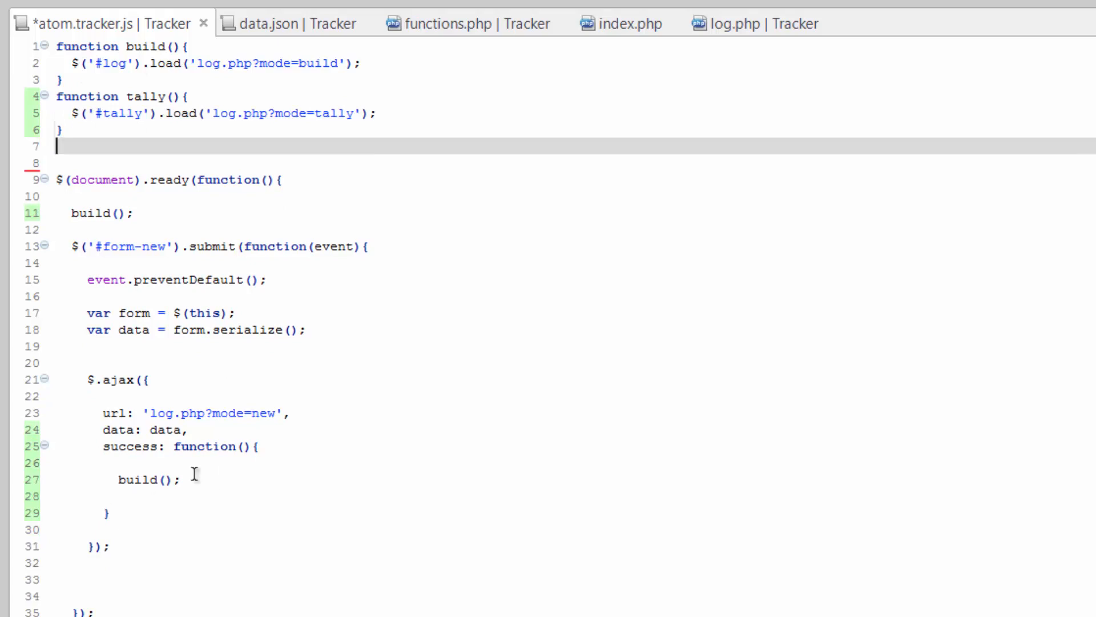
Step: Call tally(); inside build() after its load statement
double_click(149, 480)
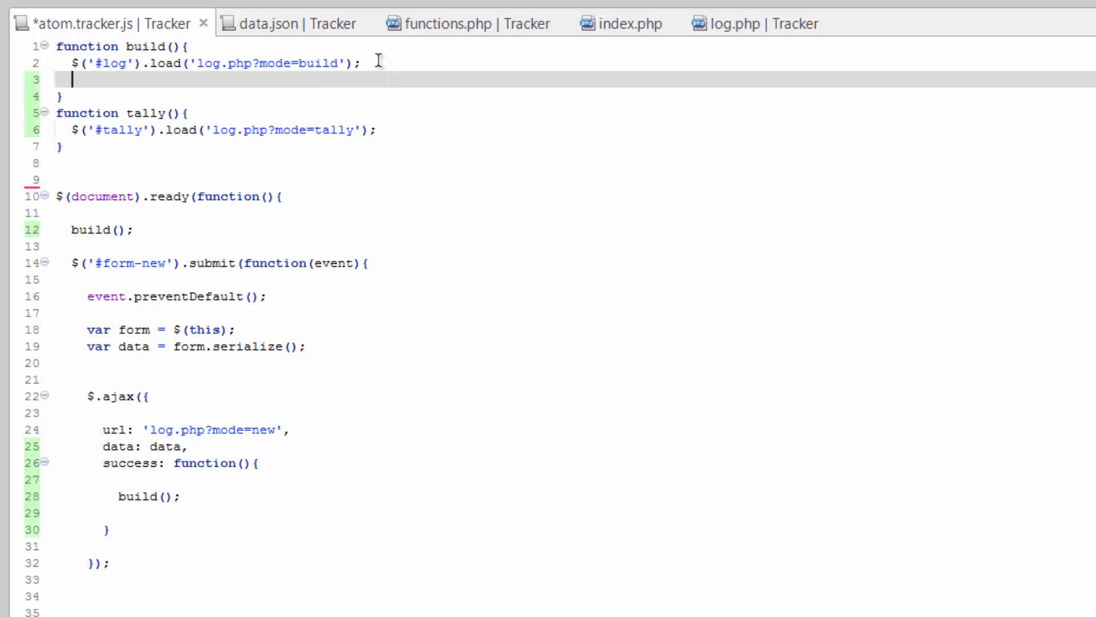
text(tally())
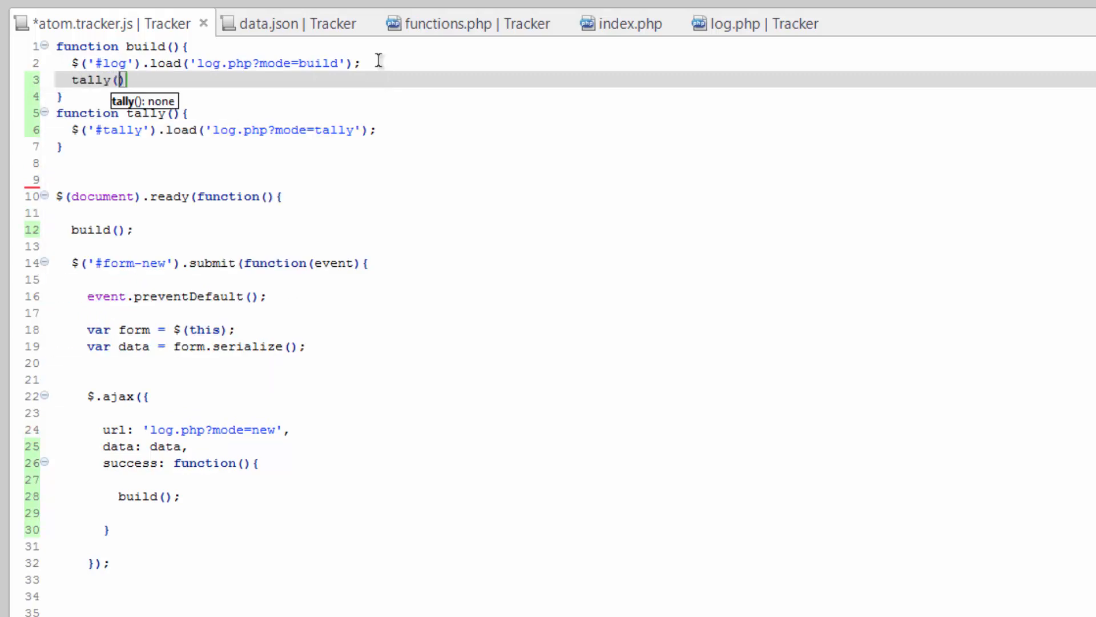
text(;)
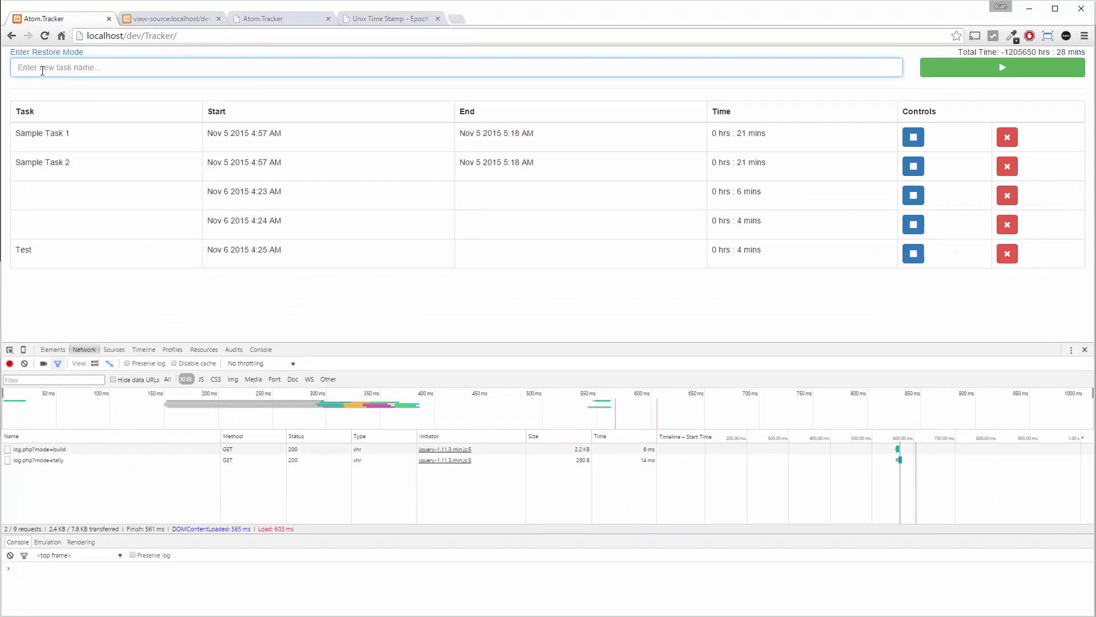
Step: Add a new task 'Test the reload' in the Atom.Tracker page
text(Test the reload)
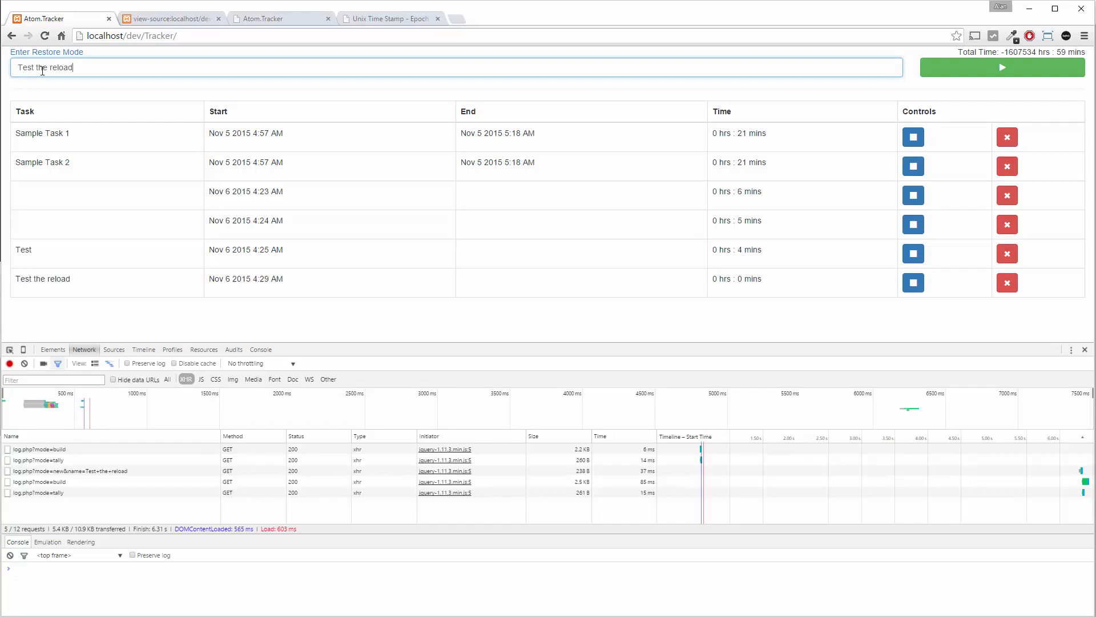
mouse_move(158, 339)
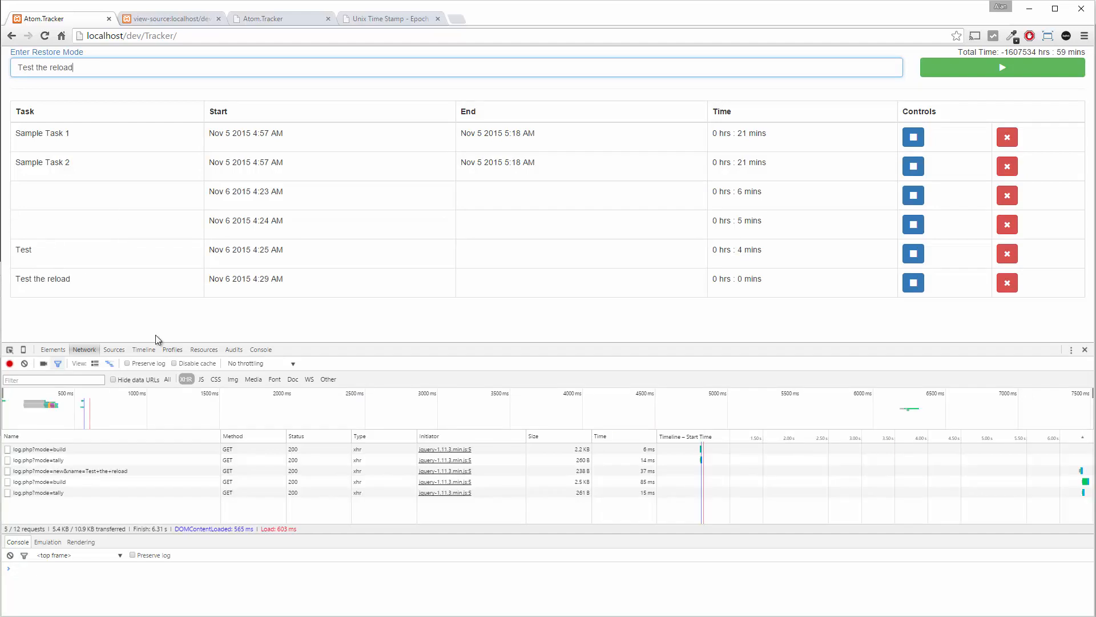
mouse_move(221, 357)
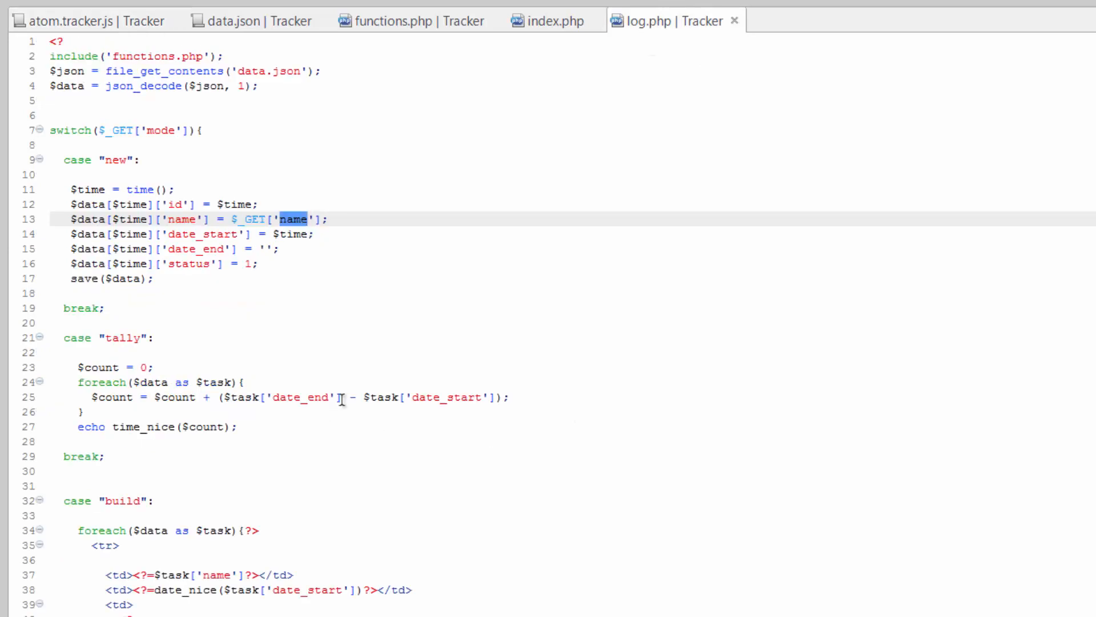
mouse_move(342, 399)
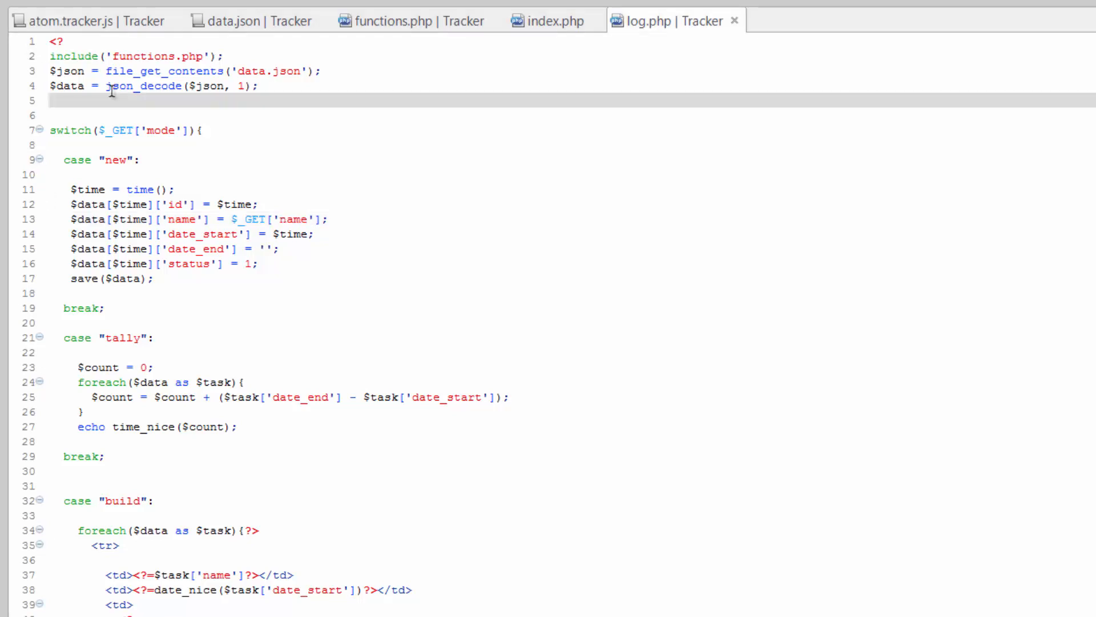
Step: Insert ksort($data); in log.php right after the json_decode line
text(ksort()
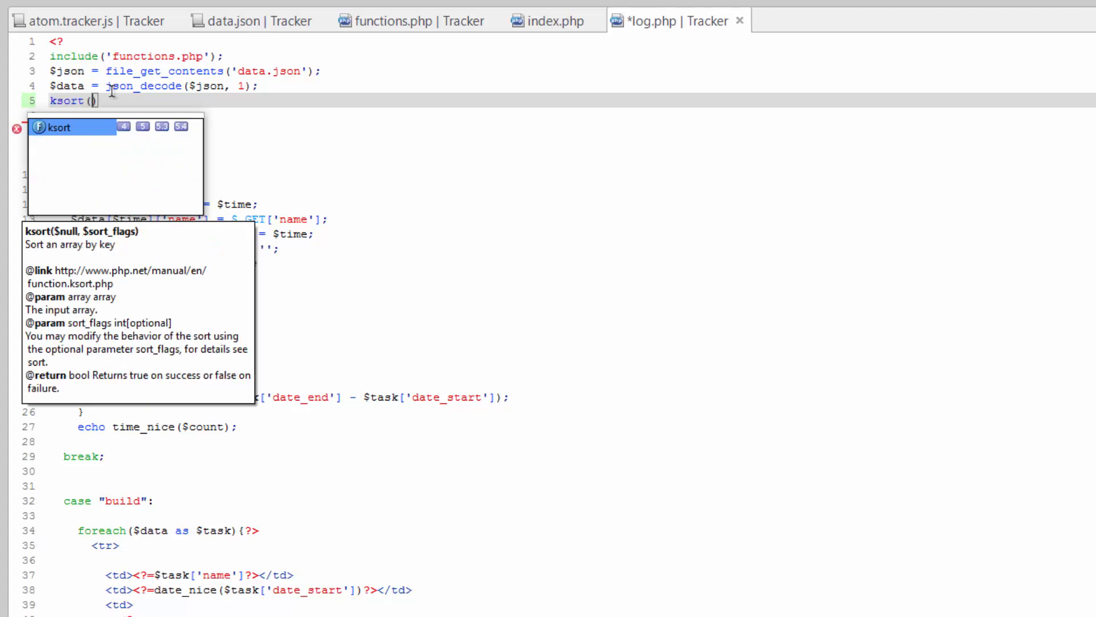
text($data)
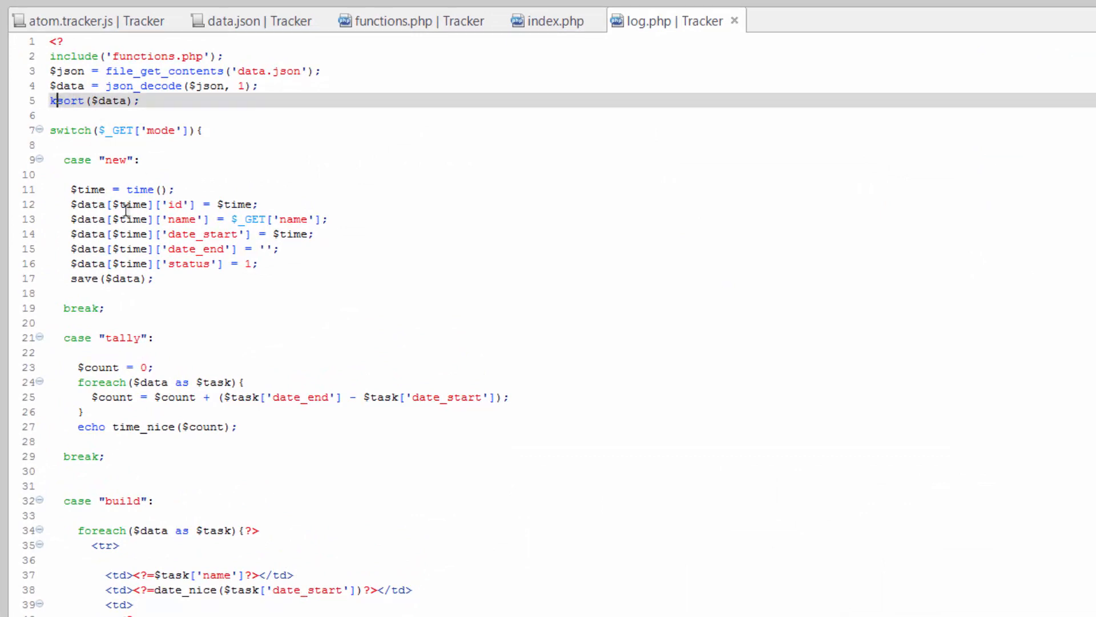
mouse_move(232, 319)
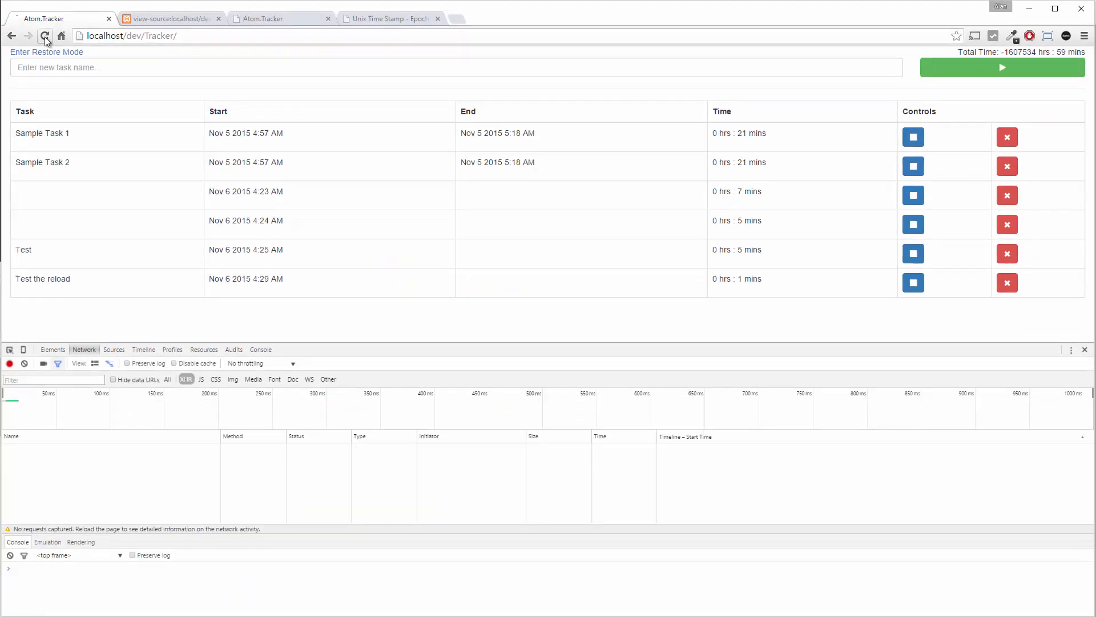
Step: Reload the Atom.Tracker page so Test the reload lists first
click(45, 35)
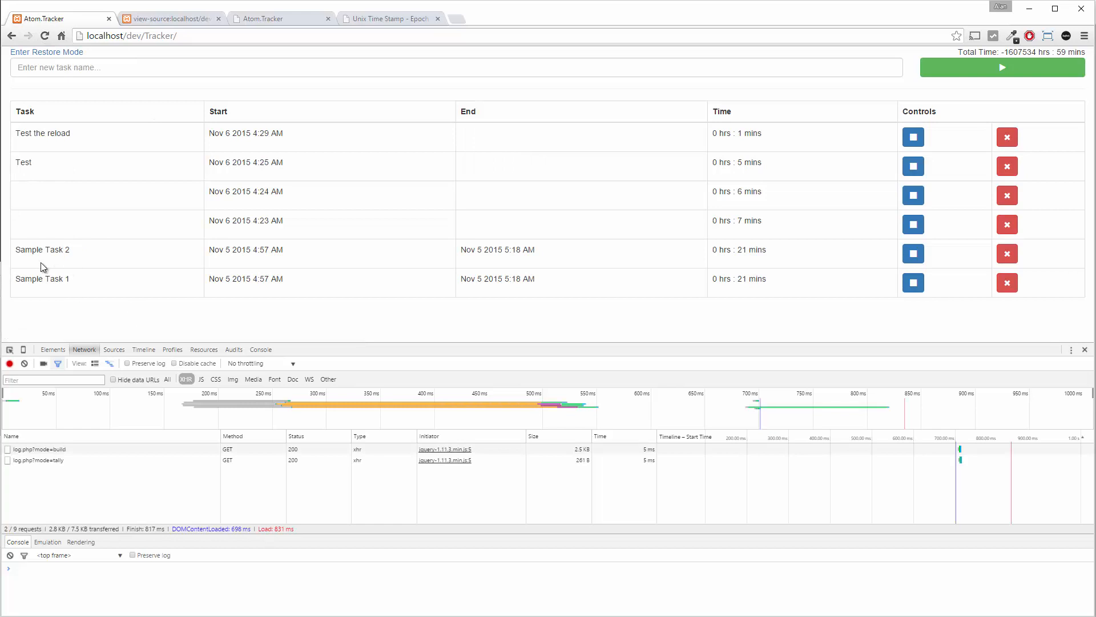
mouse_move(184, 280)
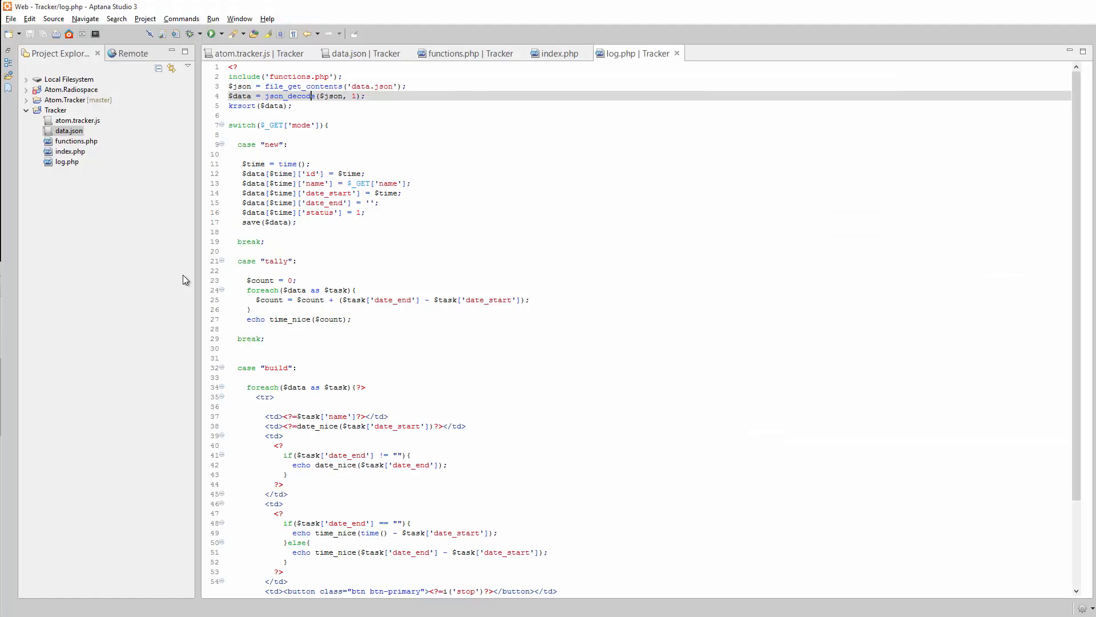
mouse_move(329, 57)
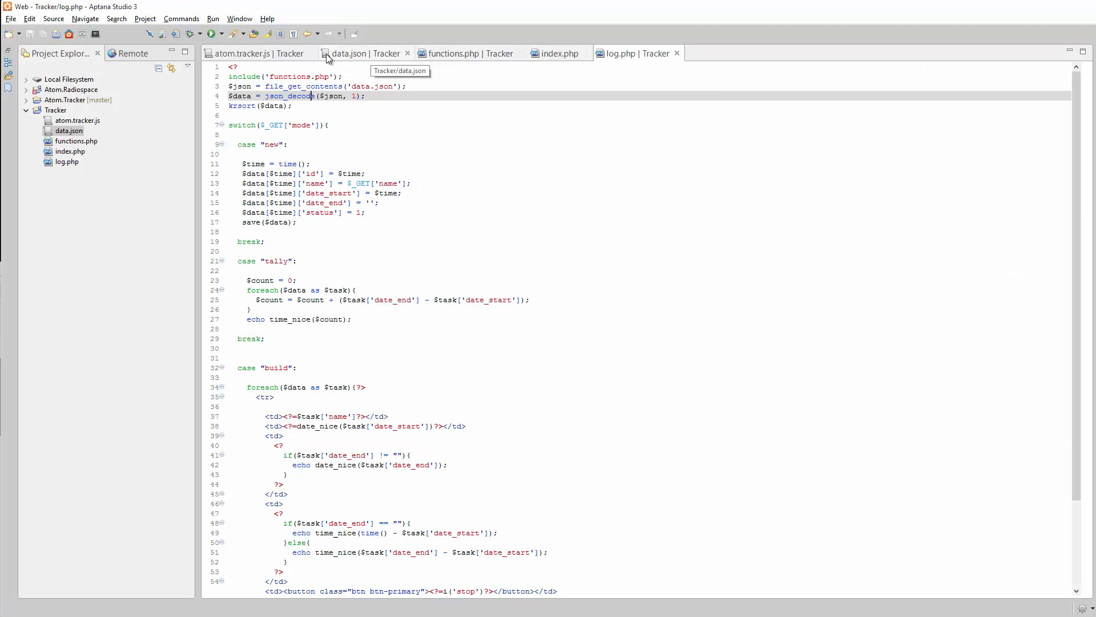
Step: View data.json's stored tasks from Sample Task 1 through Test the reload
click(363, 53)
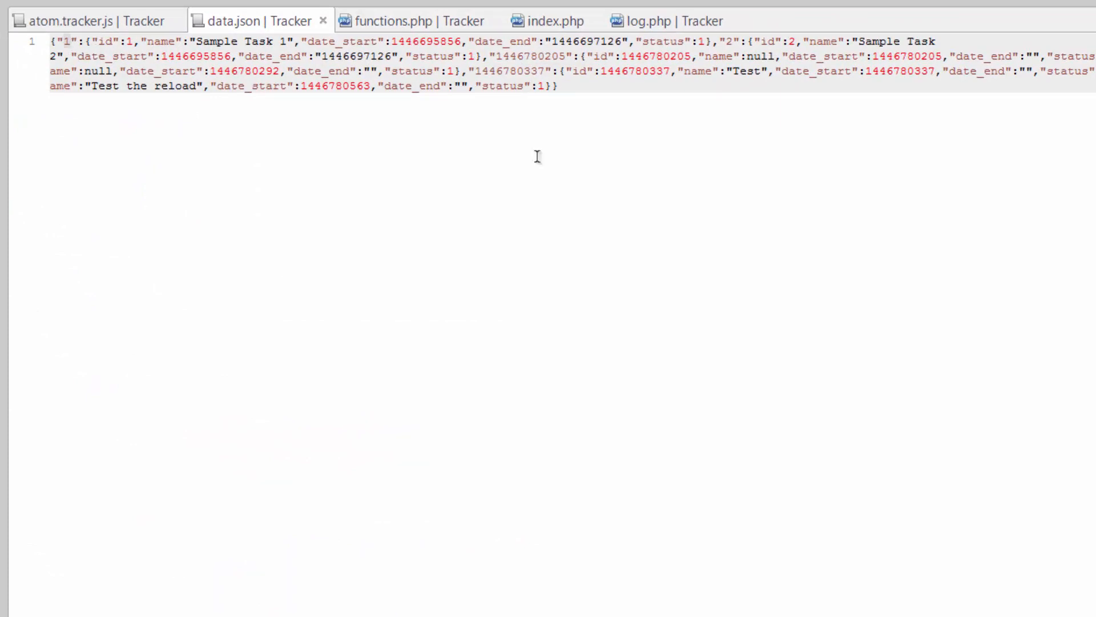
mouse_move(430, 79)
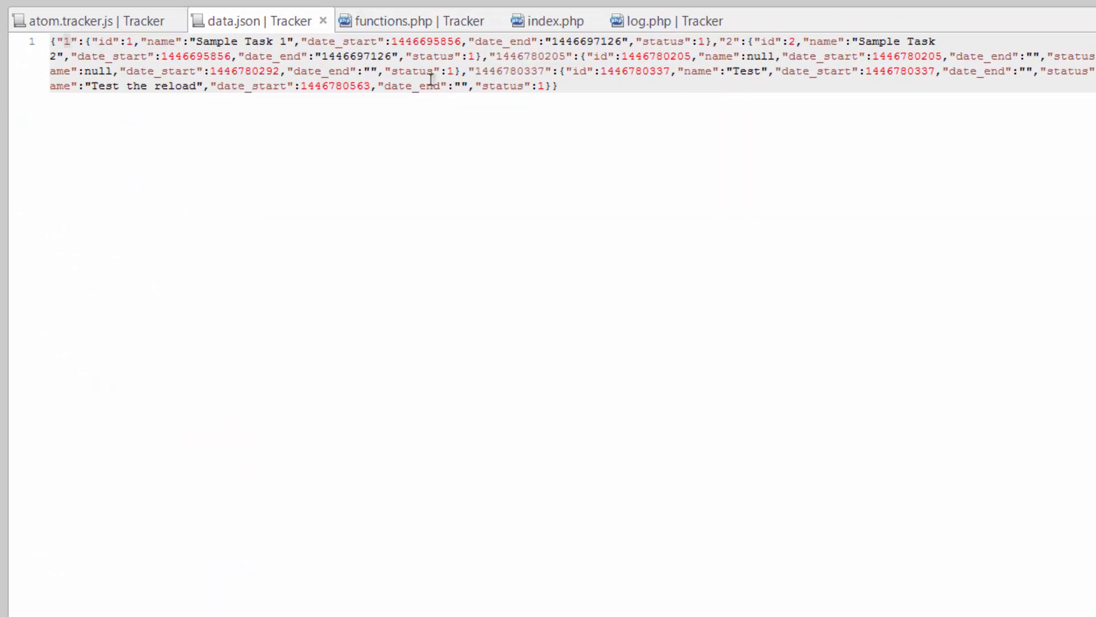